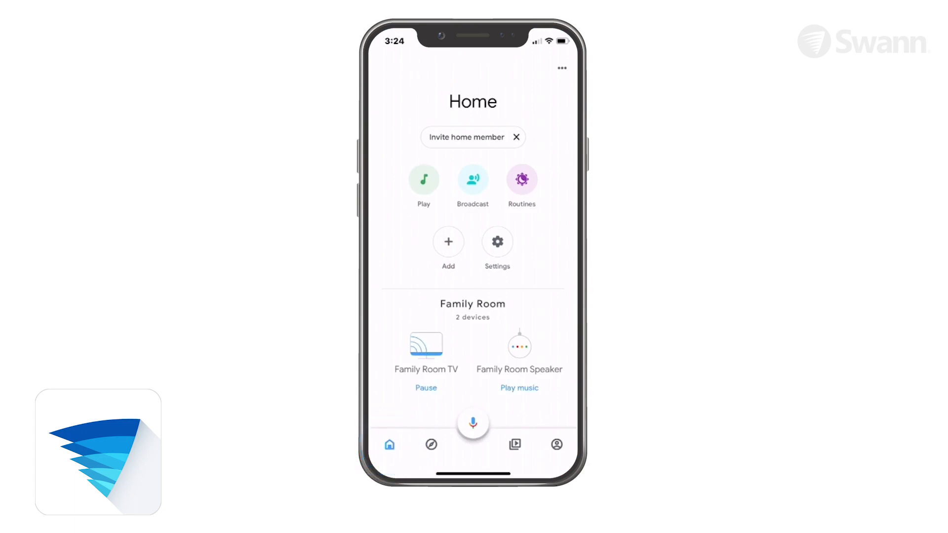
# - Start setting up a new device and search the supported services for 'Swa'
pyautogui.click(448, 242)
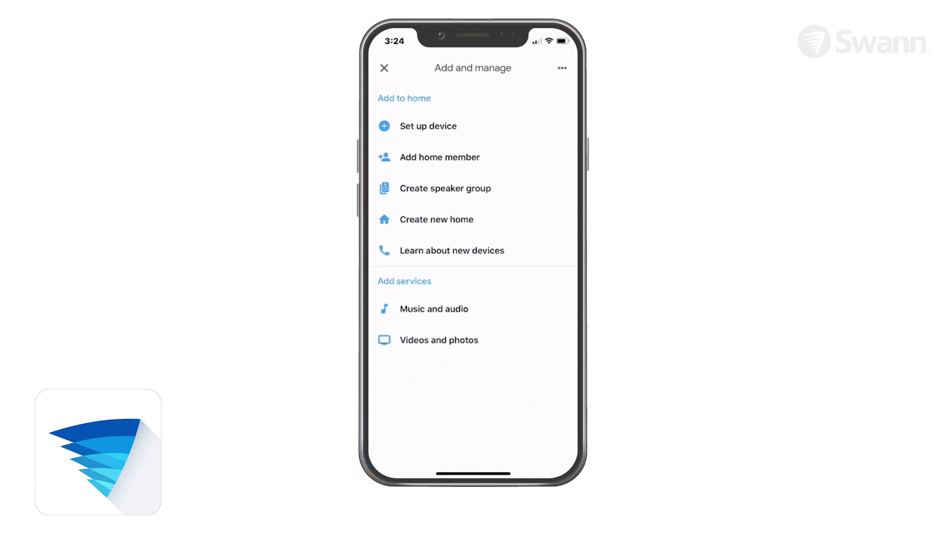
pyautogui.click(428, 126)
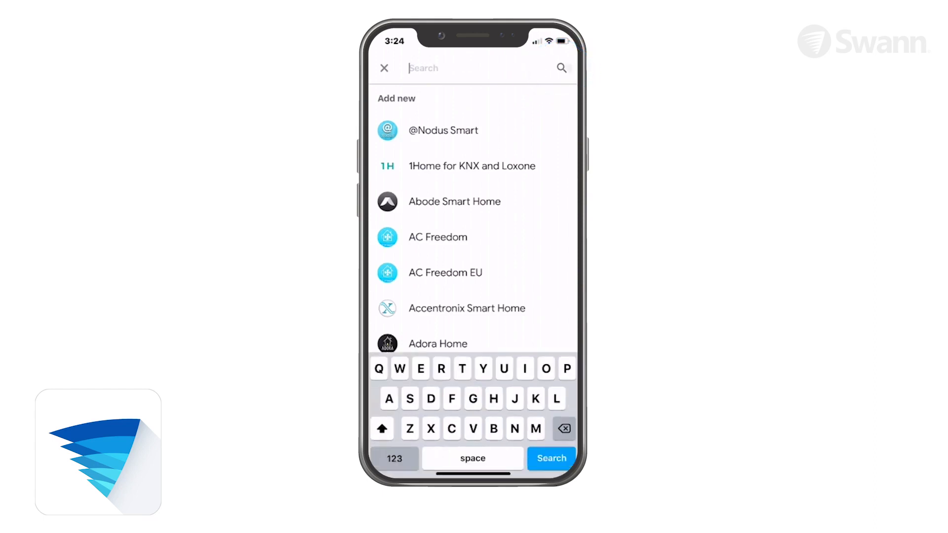
pyautogui.write('Swann')
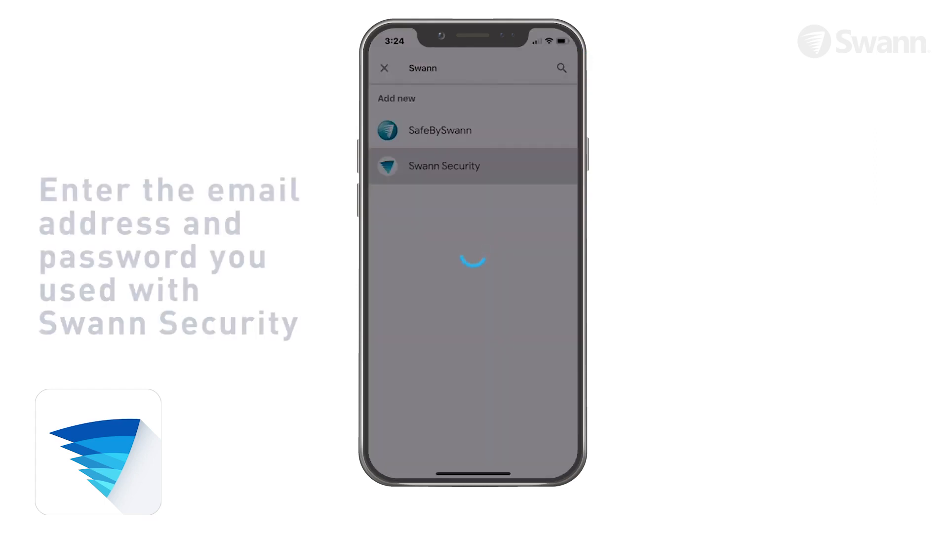
pyautogui.click(444, 166)
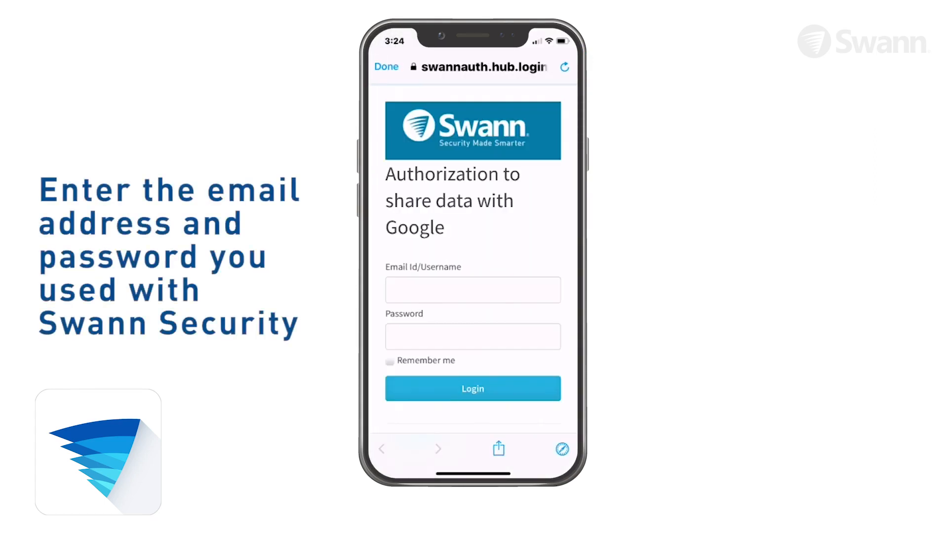
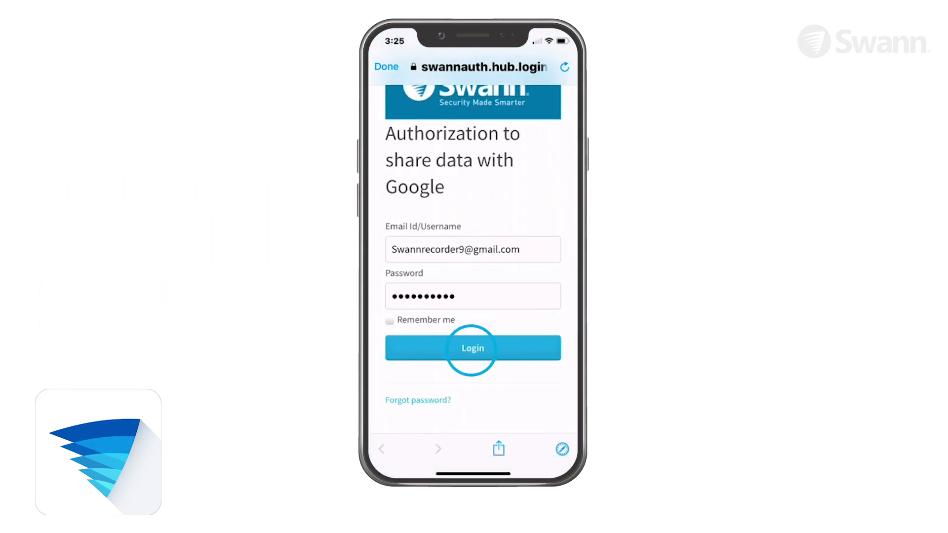
pyautogui.click(473, 347)
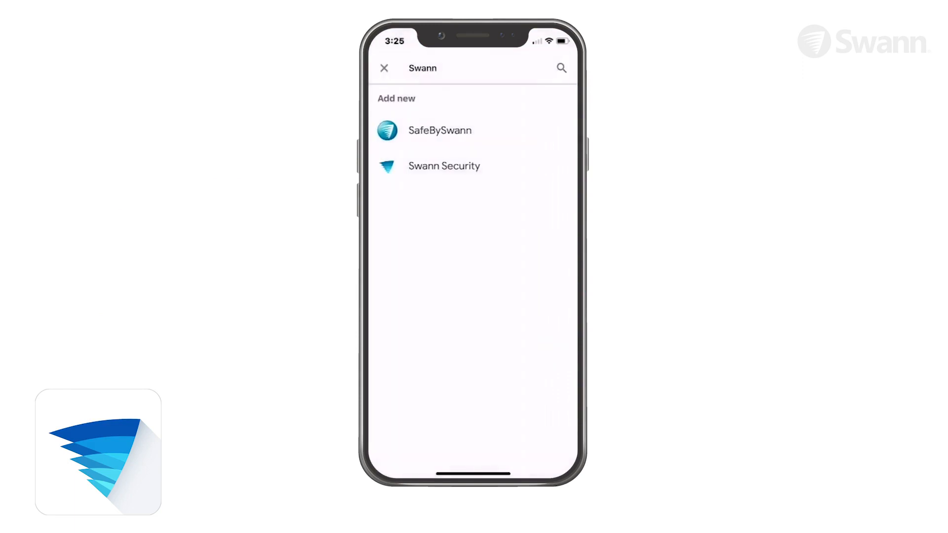
pyautogui.click(444, 166)
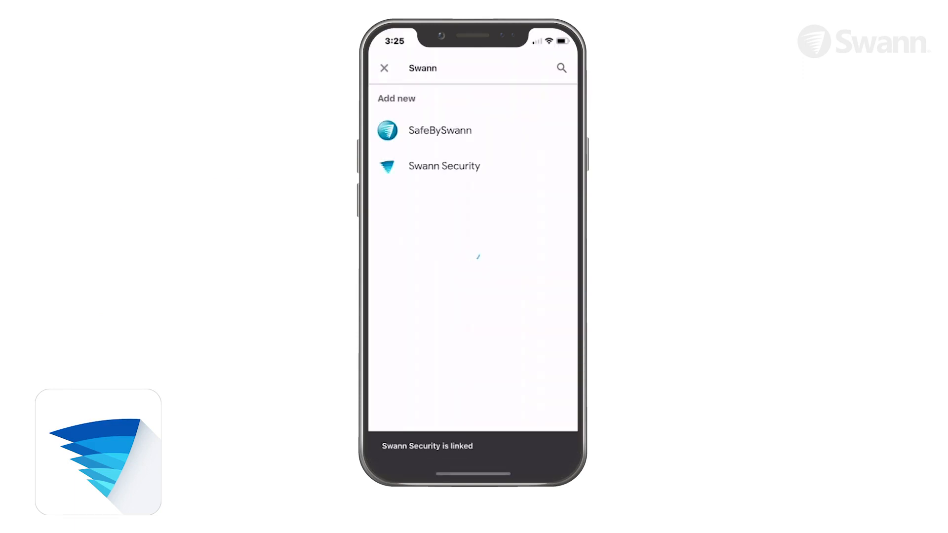
pyautogui.click(444, 166)
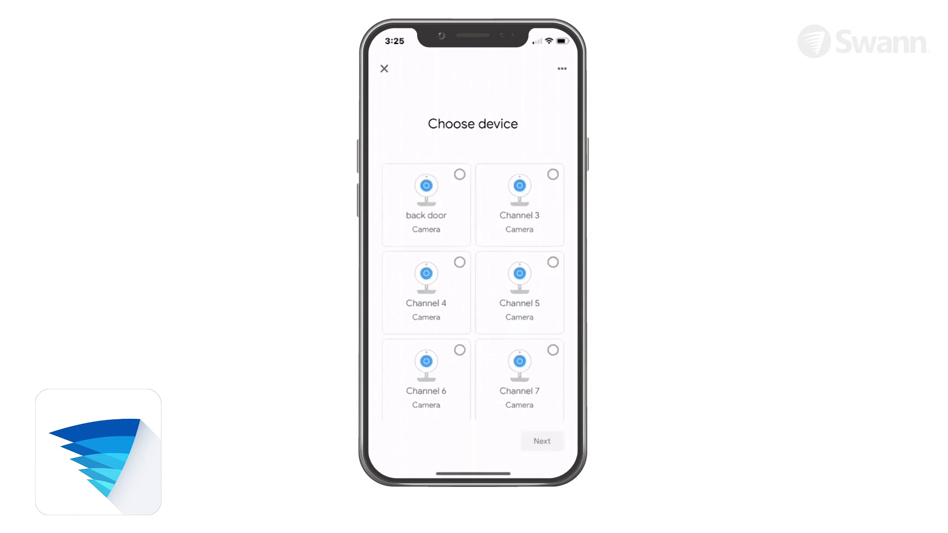
# - Select the front door camera, keep Home as its home, and choose Family Room
pyautogui.scroll(-3)
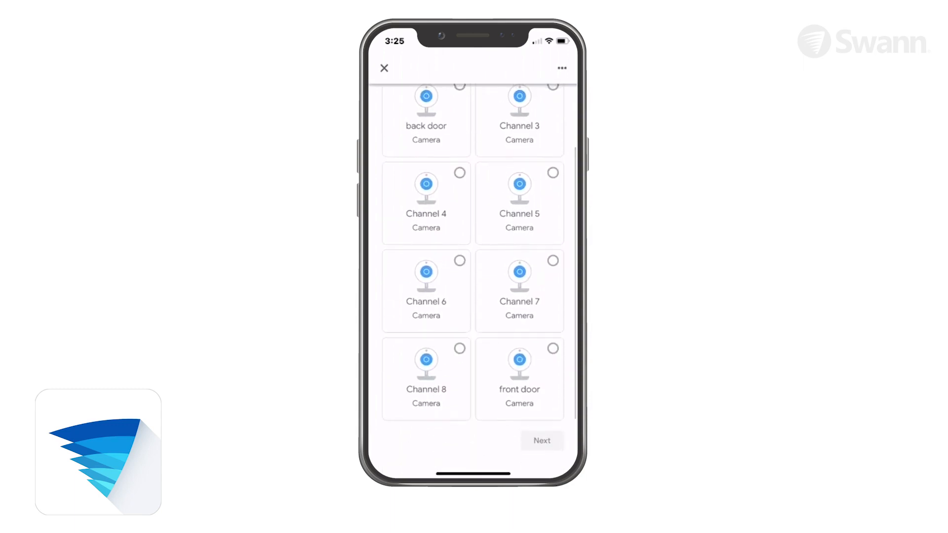
pyautogui.click(519, 379)
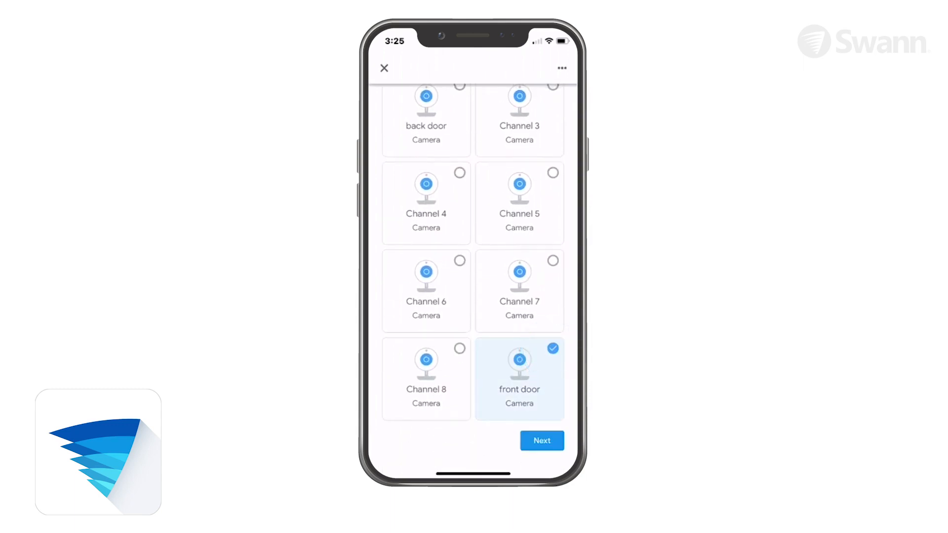
pyautogui.click(541, 440)
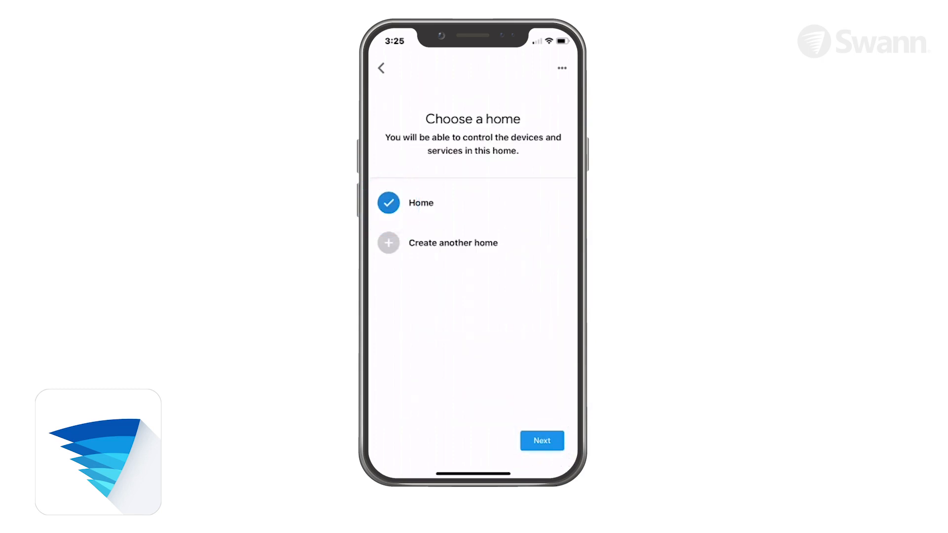
pyautogui.click(540, 440)
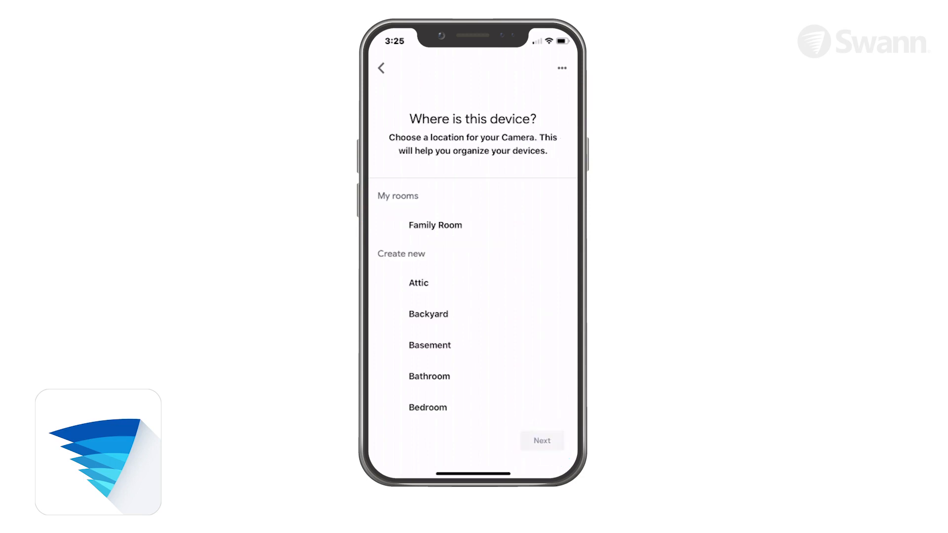
pyautogui.click(434, 225)
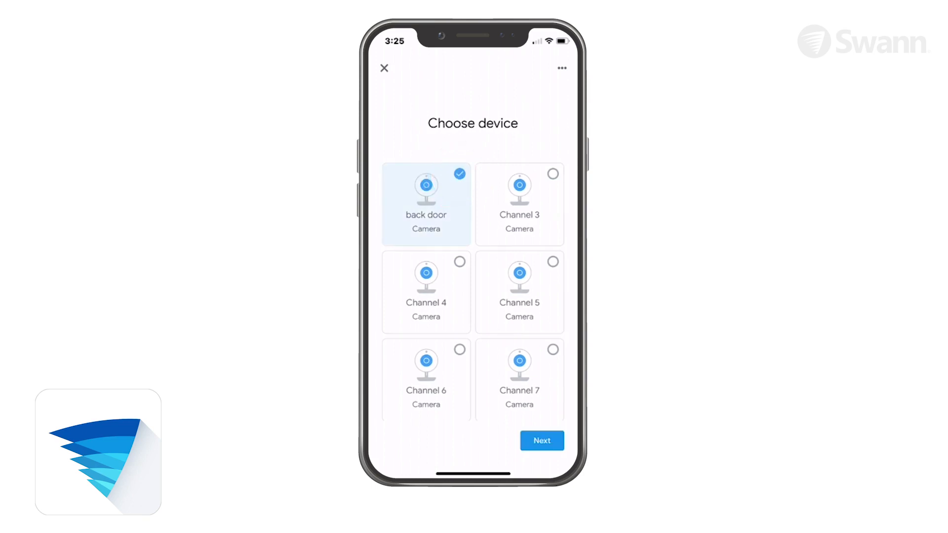
# - Continue with the back door camera and assign it to Family Room
pyautogui.click(541, 440)
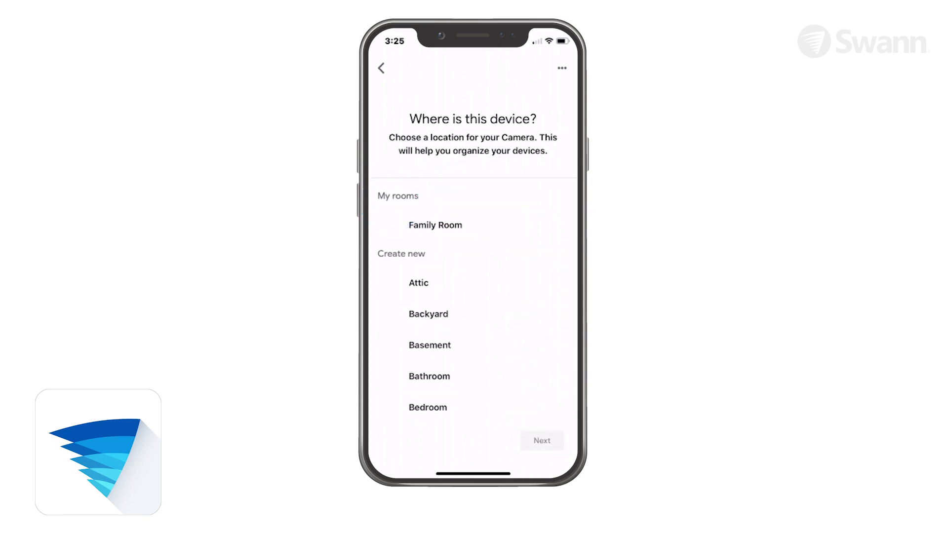
pyautogui.click(435, 226)
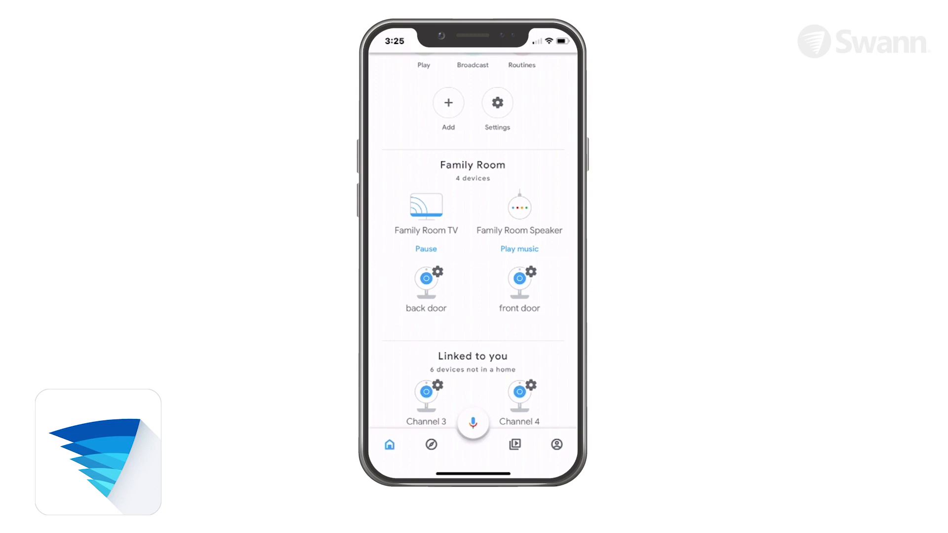
# - Select the front door camera in Family Room on the home overview
pyautogui.click(519, 289)
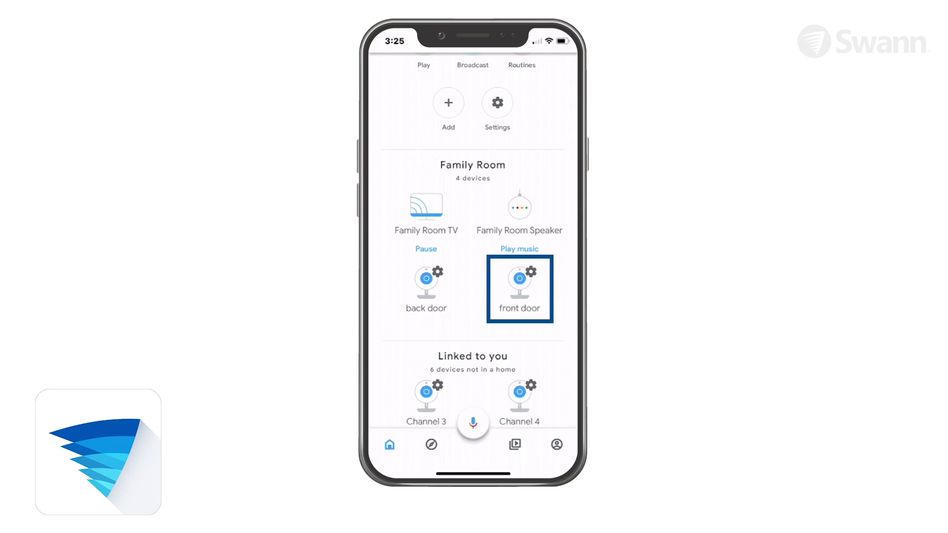